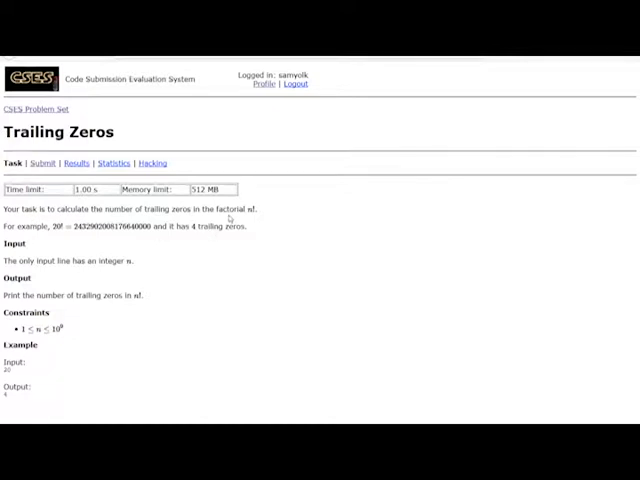
{"action": "mouse_move", "coordinate": [166, 244]}
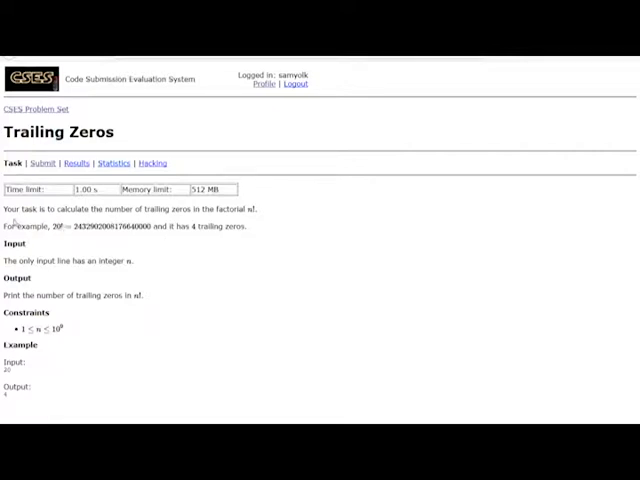
- Handwrite the factorial example in the Paint sketch with the brush
{"action": "double_click", "coordinate": [28, 226]}
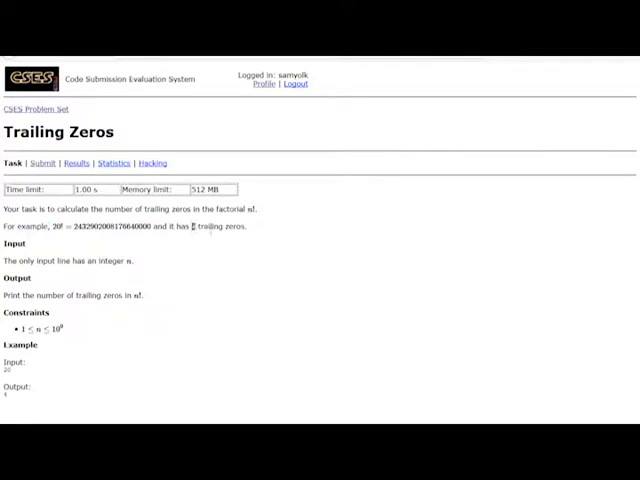
{"action": "double_click", "coordinate": [216, 226]}
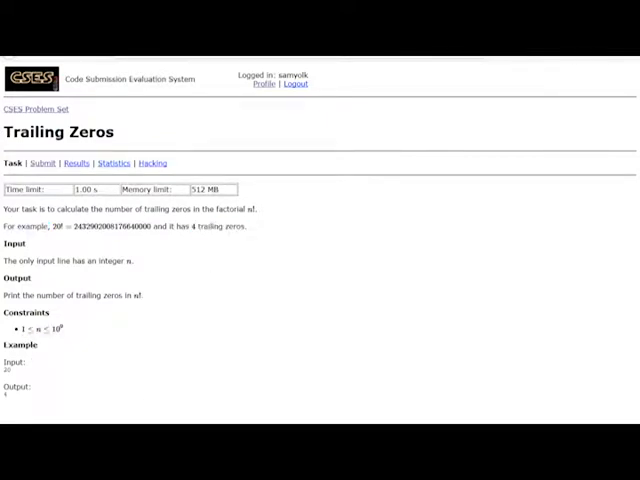
{"action": "double_click", "coordinate": [16, 388]}
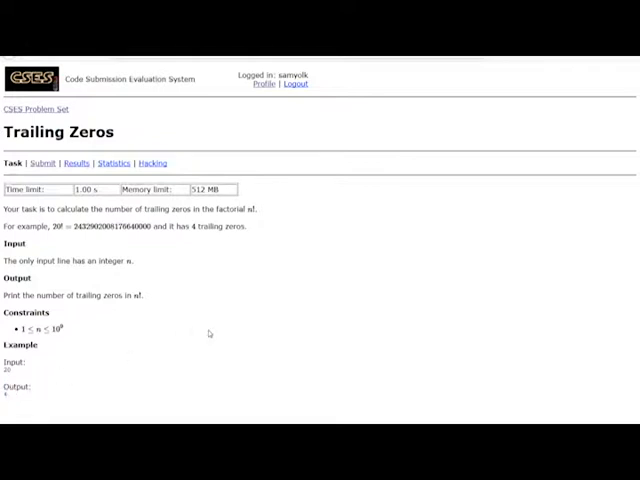
{"action": "mouse_move", "coordinate": [208, 334]}
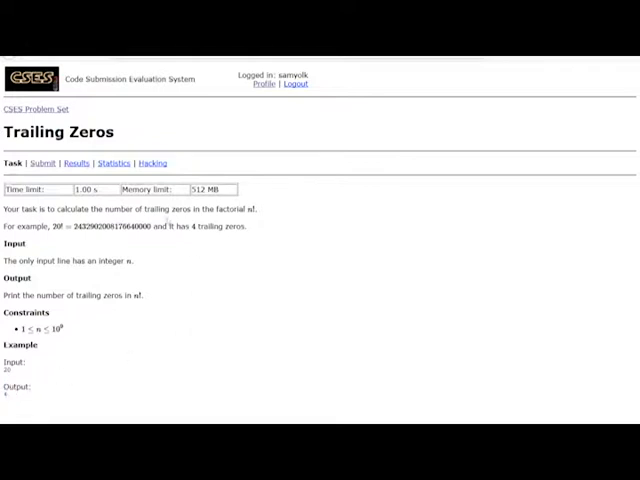
{"action": "double_click", "coordinate": [168, 208]}
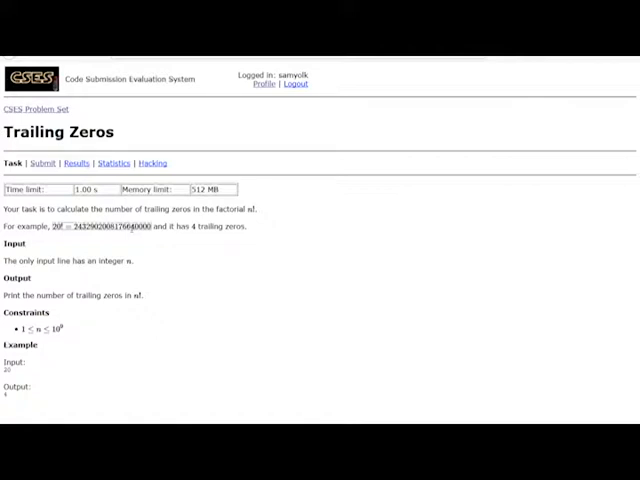
{"action": "mouse_move", "coordinate": [104, 118]}
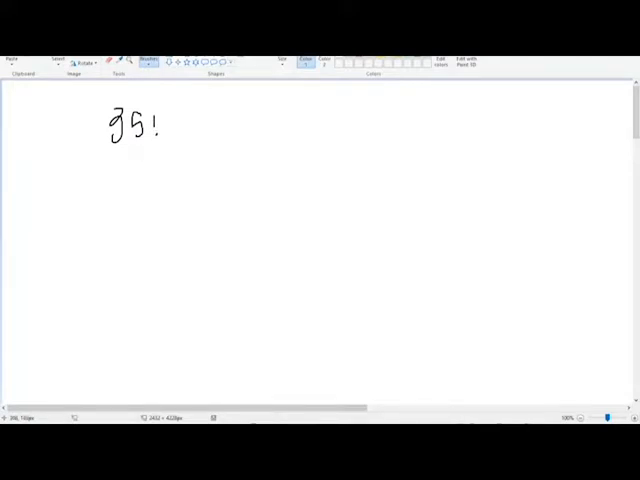
- Mark the multiples of 5 with underlines and boxes and add the count of fives under each term
{"action": "left_click_drag", "start_coordinate": [148, 160], "coordinate": [156, 180]}
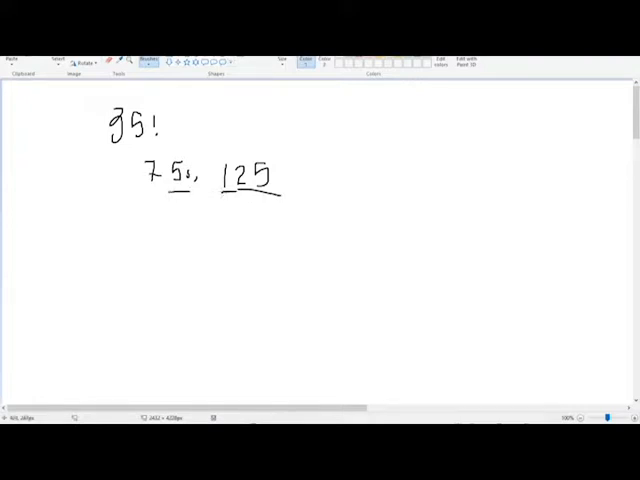
{"action": "left_click_drag", "start_coordinate": [216, 144], "coordinate": [224, 196]}
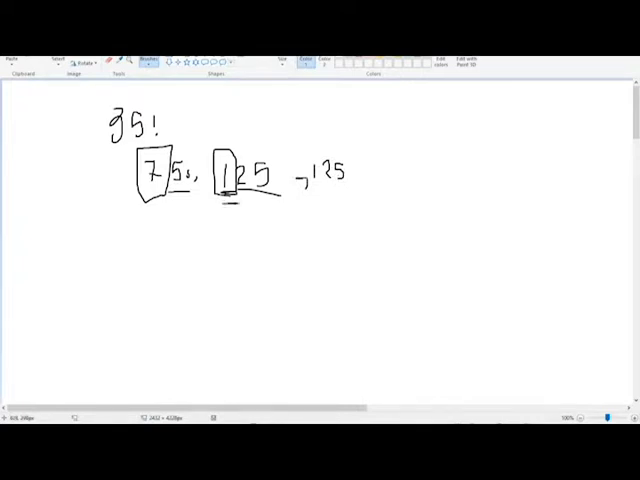
{"action": "left_click_drag", "start_coordinate": [136, 212], "coordinate": [190, 212]}
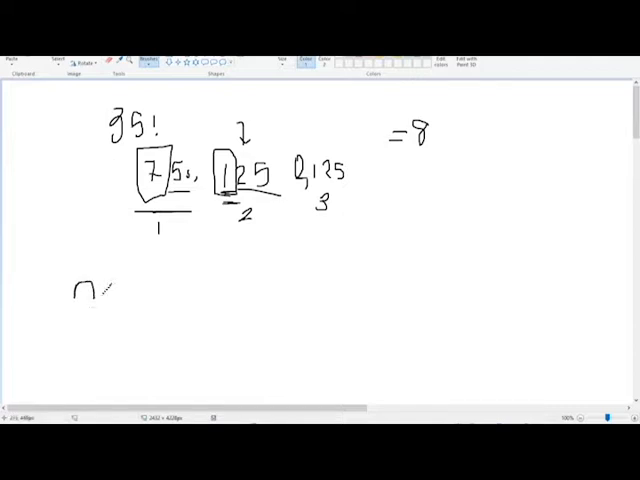
{"action": "mouse_move", "coordinate": [90, 310]}
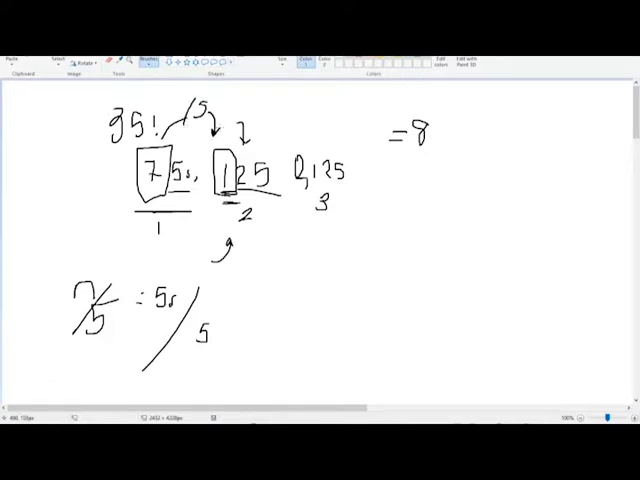
- Continue the divide-n-by-5 note with arrows in the sketch
{"action": "left_click_drag", "start_coordinate": [224, 116], "coordinate": [290, 140]}
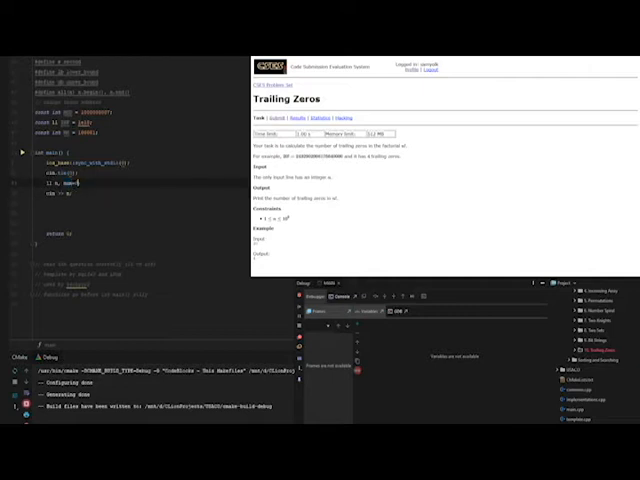
- Write the while loop dividing n by 5 into ans and end main with return 0;
{"action": "type", "text": "while(n>=5){"}
{"action": "type", "text": "sum += n;"}
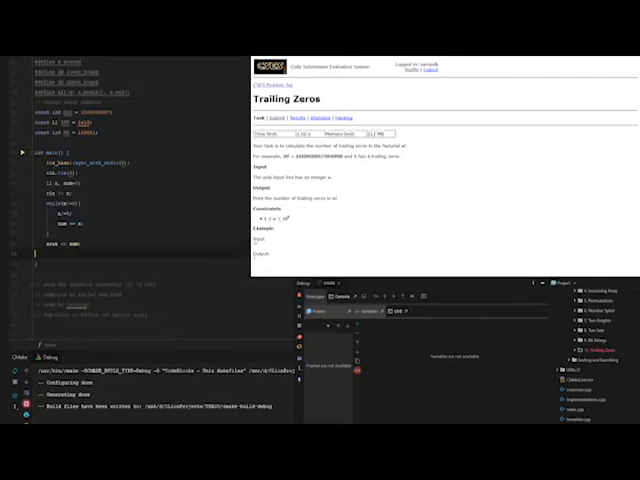
{"action": "type", "text": "return 0;"}
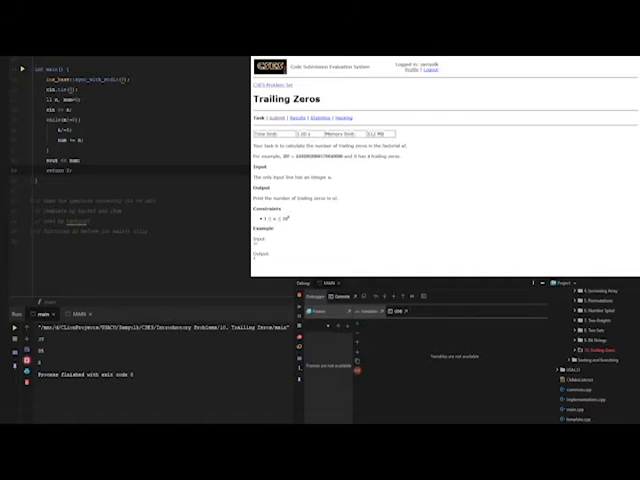
- Submit the Trailing Zeros source file on CSES and highlight the ACCEPTED verdict
{"action": "left_click", "coordinate": [278, 116]}
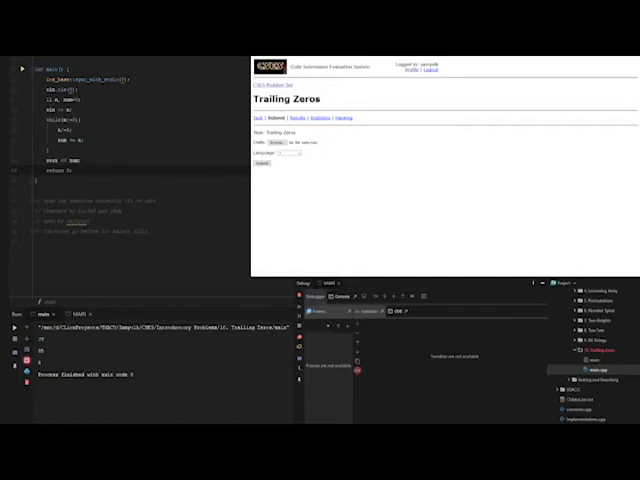
{"action": "left_click", "coordinate": [262, 164]}
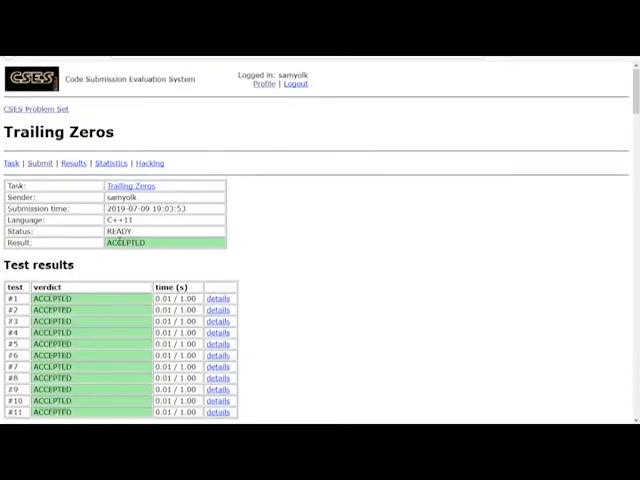
{"action": "double_click", "coordinate": [124, 242]}
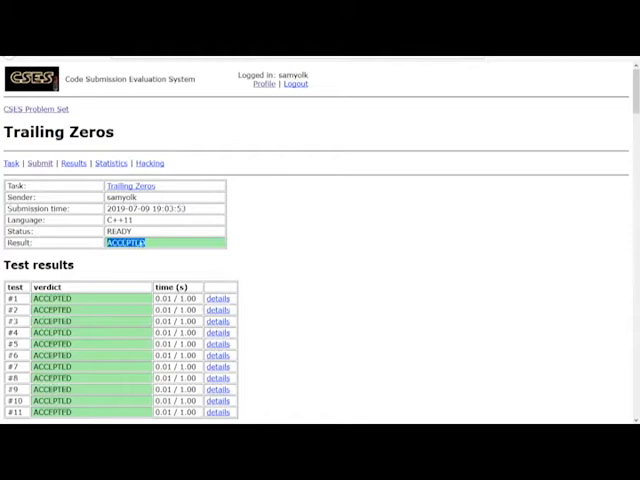
{"action": "mouse_move", "coordinate": [140, 260]}
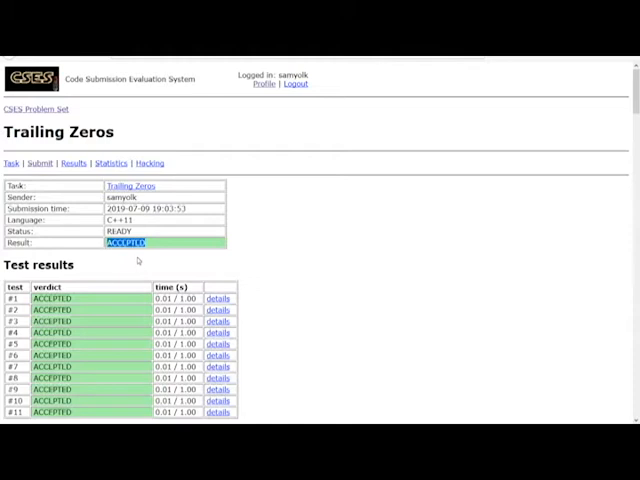
{"action": "mouse_move", "coordinate": [156, 240]}
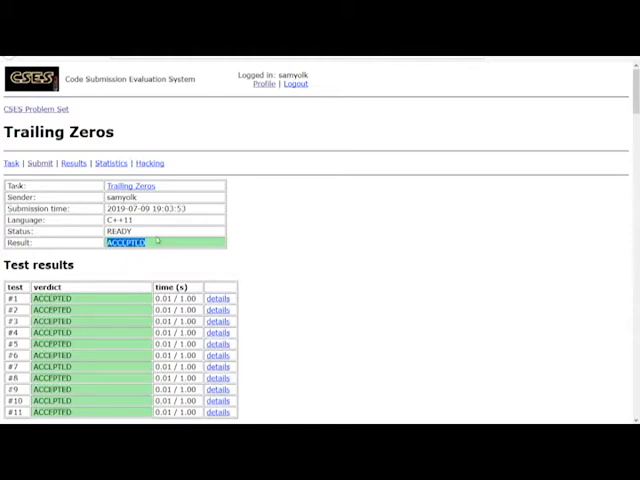
{"action": "mouse_move", "coordinate": [80, 192]}
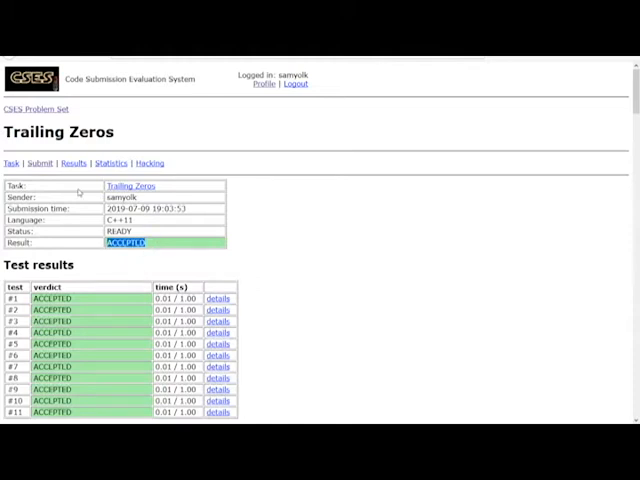